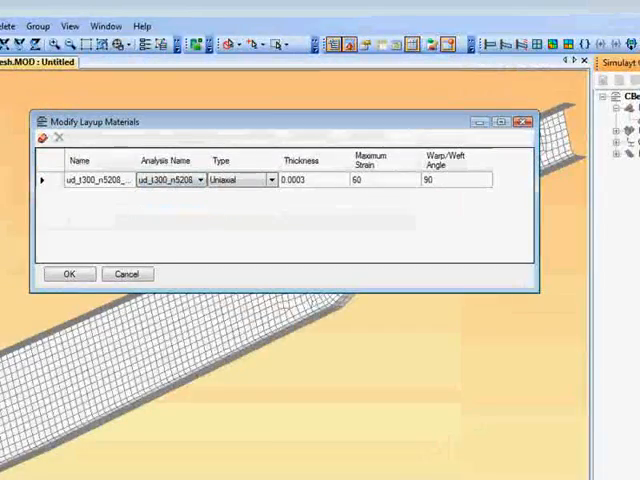
Keep the layup material Uniaxial, thickness 0.0003, warp/weft angle 90, and accept it.
{"action": "left_click", "coordinate": [272, 180]}
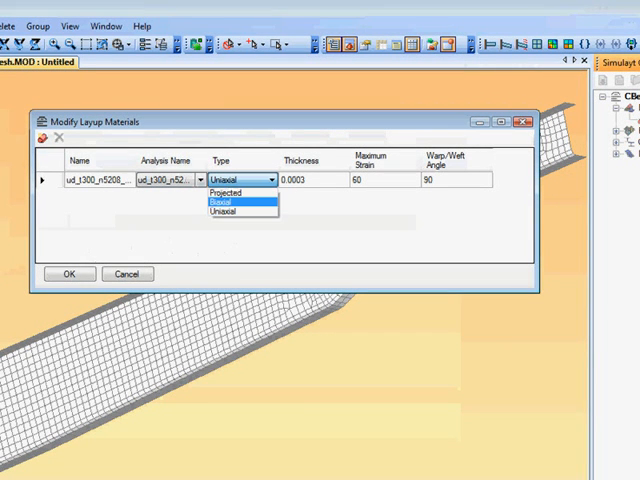
{"action": "left_click", "coordinate": [236, 208]}
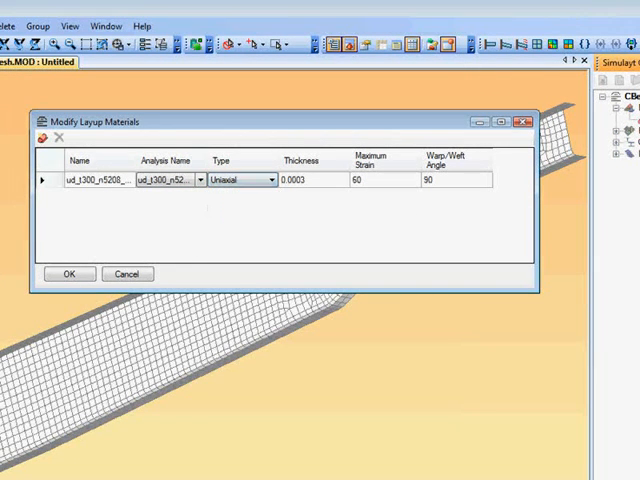
{"action": "left_click", "coordinate": [68, 272]}
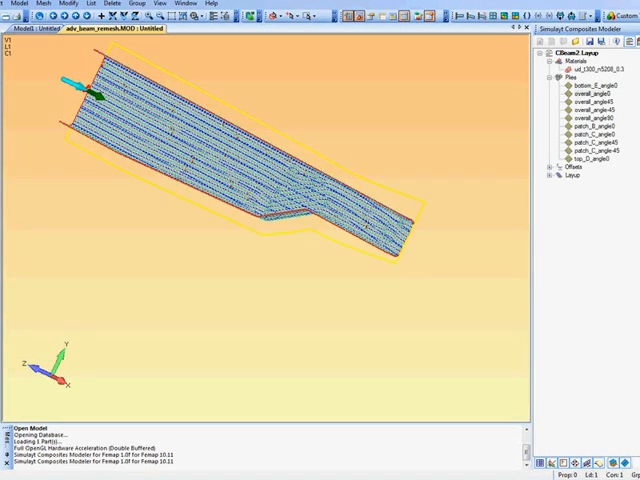
Display the plies' fibre paths across the beam mesh from the composites tree.
{"action": "left_click", "coordinate": [576, 102]}
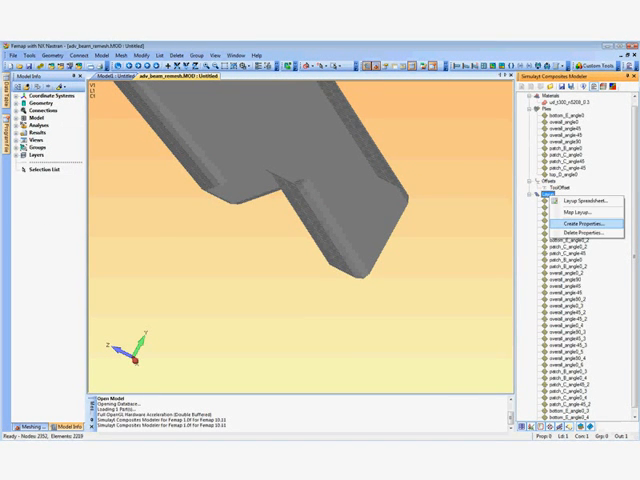
Create laminate properties named CM with IDs from 101 and confirm generating all 32.
{"action": "left_click", "coordinate": [574, 222]}
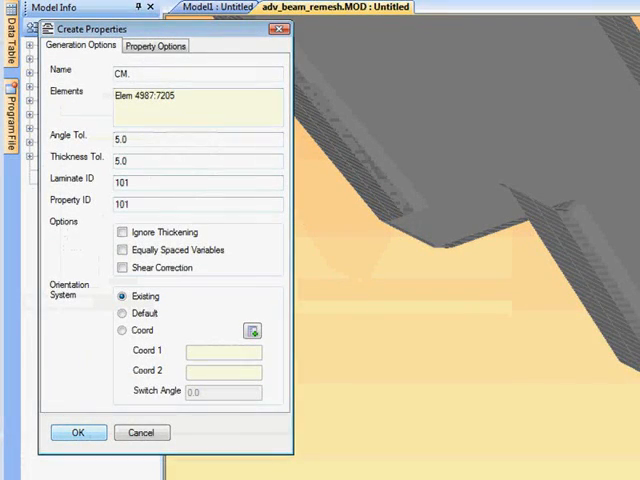
{"action": "left_click", "coordinate": [78, 432]}
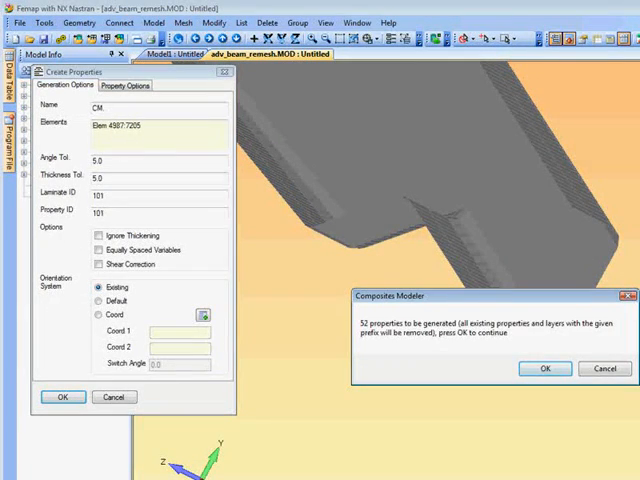
{"action": "left_click", "coordinate": [544, 368]}
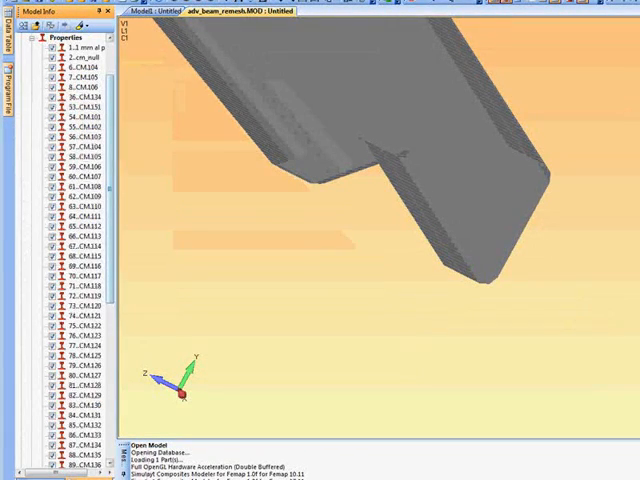
Scroll through the Model Info list of generated CM properties.
{"action": "scroll", "scroll_direction": "down", "scroll_amount": 3}
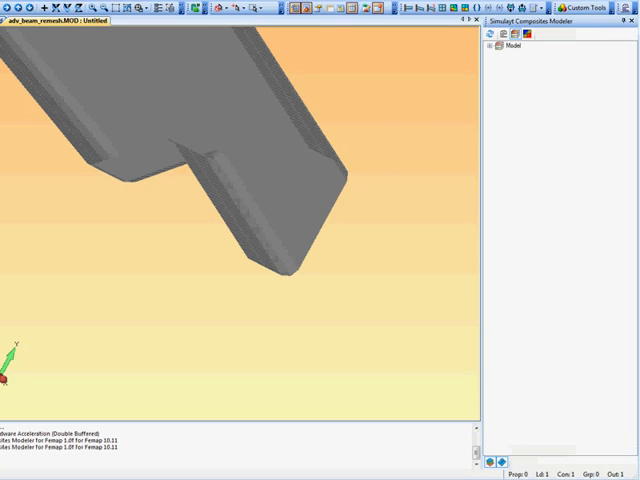
Import the Nastran analysis results into the Composites Modeler.
{"action": "left_click", "coordinate": [498, 44]}
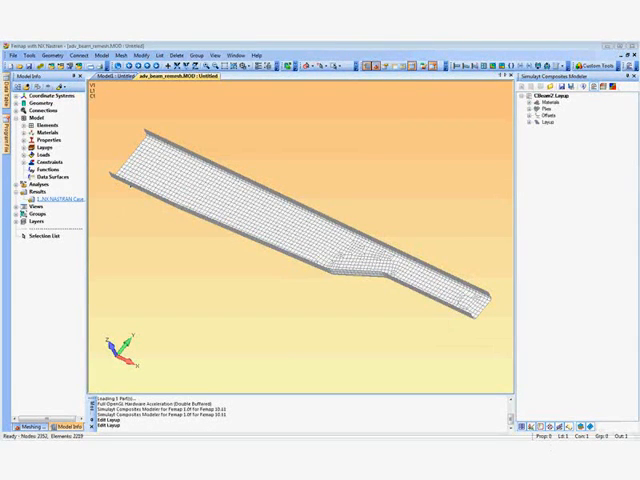
Contour a shear stress result for one layer from the Results tree.
{"action": "right_click", "coordinate": [22, 196]}
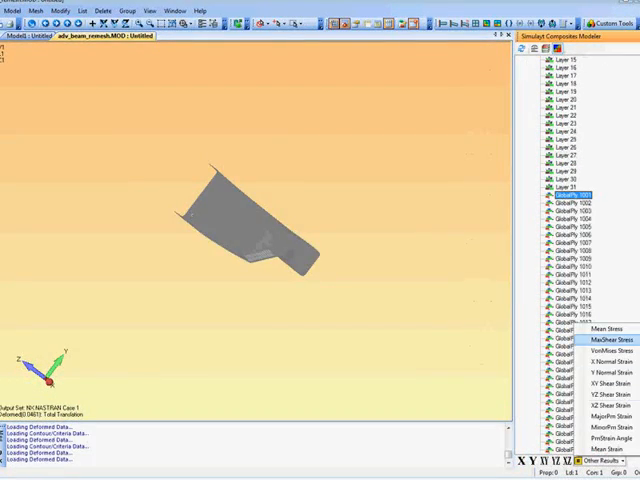
{"action": "left_click", "coordinate": [604, 412]}
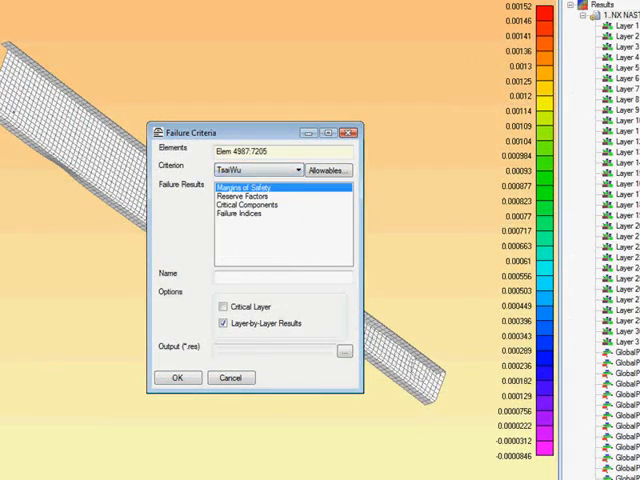
Run Tsai-Wu margins of safety with critical-layer and layer-by-layer results for elements 4987–7205.
{"action": "left_click", "coordinate": [224, 308]}
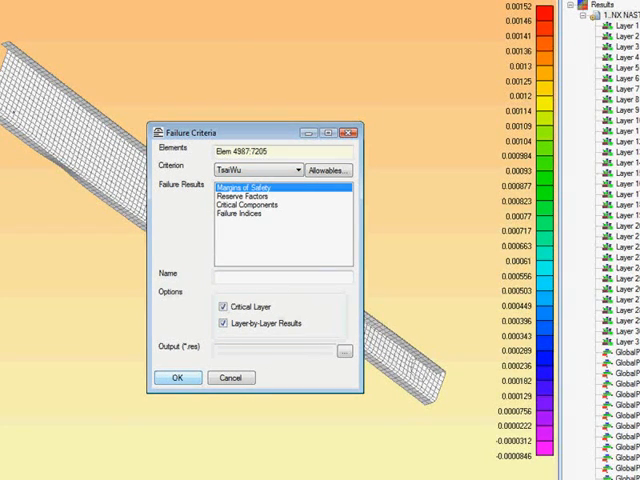
{"action": "left_click", "coordinate": [178, 378]}
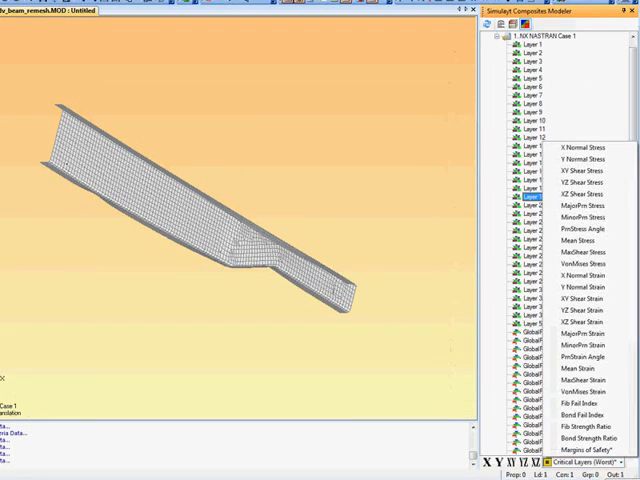
Choose Margins of Safety from the layer's result list.
{"action": "left_click", "coordinate": [578, 436]}
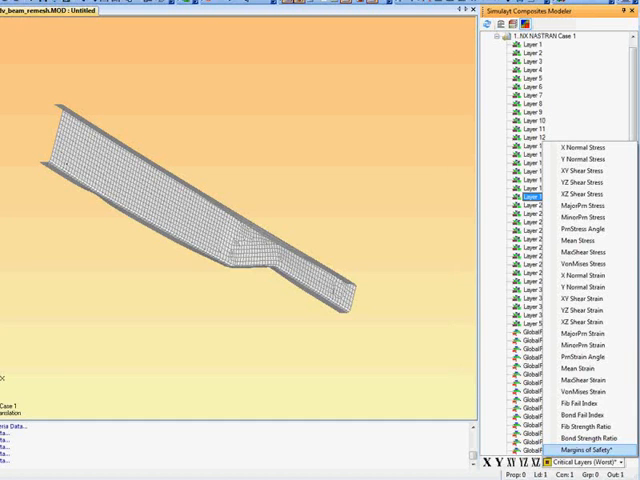
{"action": "left_click", "coordinate": [564, 430]}
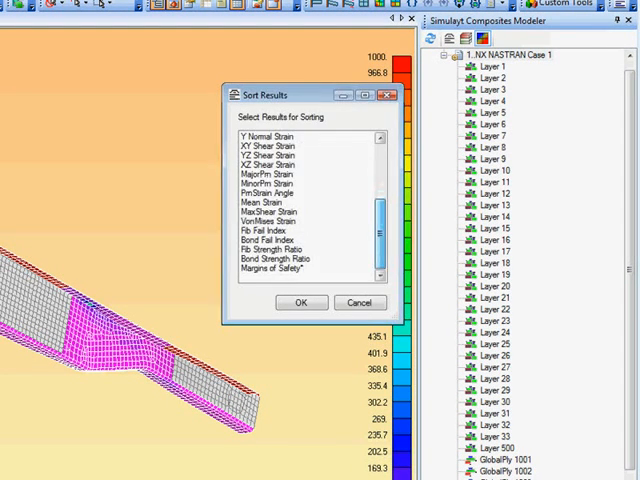
Confirm sorting by Margins of Safety to show its contour on the beam.
{"action": "left_click", "coordinate": [300, 302]}
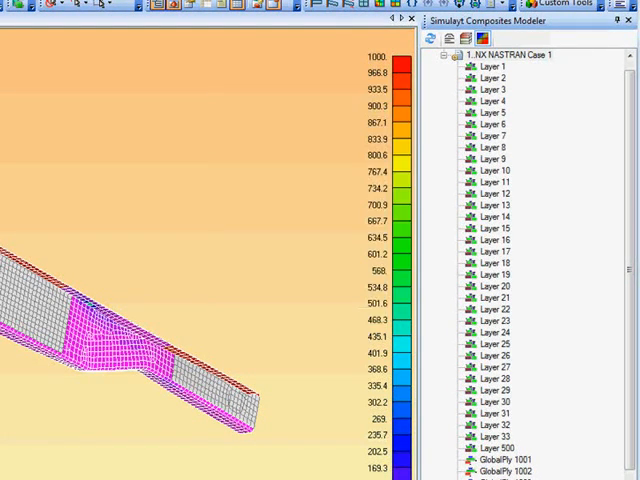